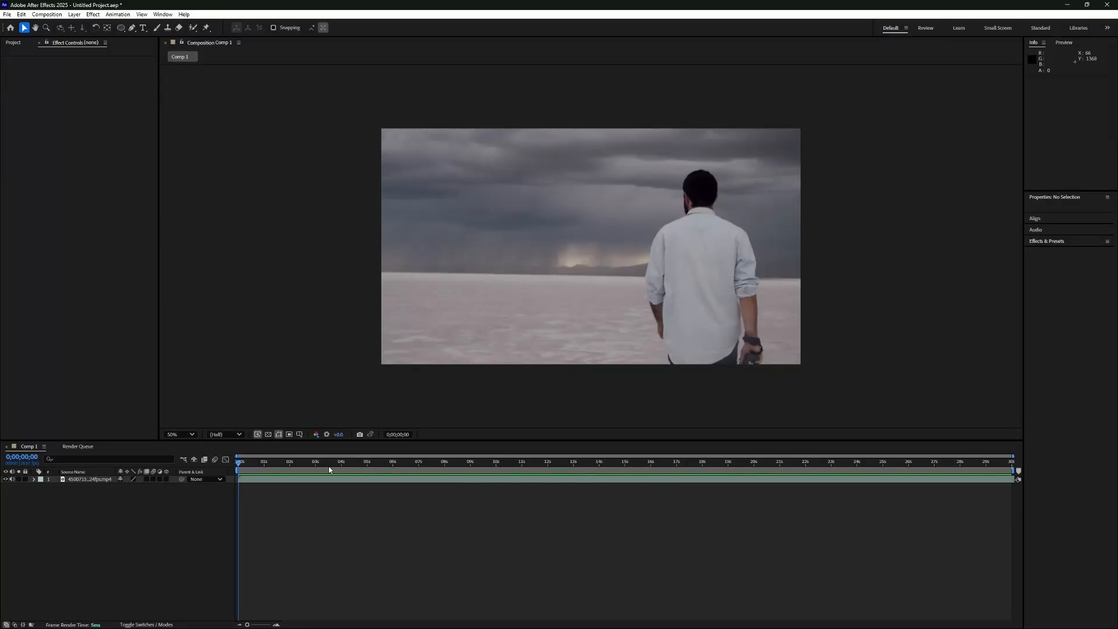
{"action": "mouse_move", "coordinate": [367, 491]}
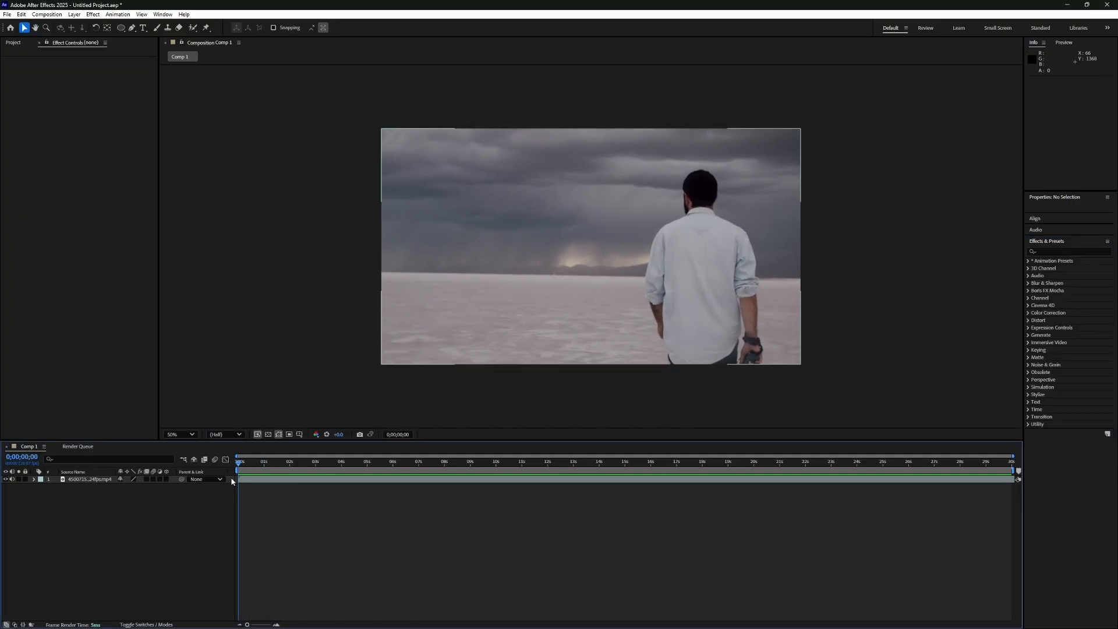
Select the video clip layer in the timeline
{"action": "left_click", "coordinate": [871, 461]}
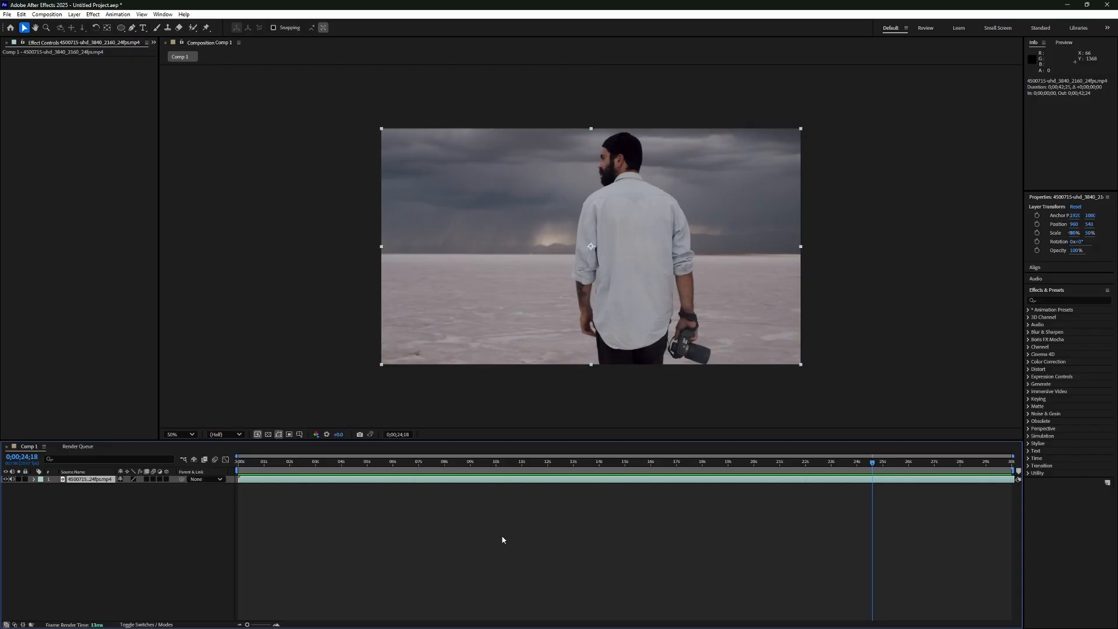
{"action": "mouse_move", "coordinate": [1003, 462]}
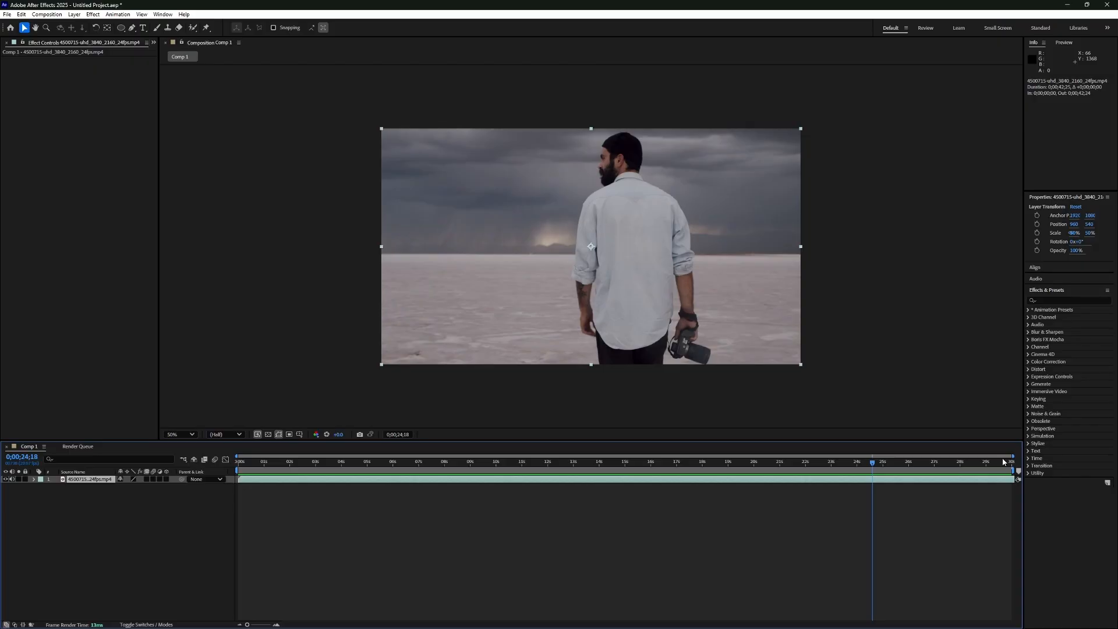
{"action": "mouse_move", "coordinate": [619, 531]}
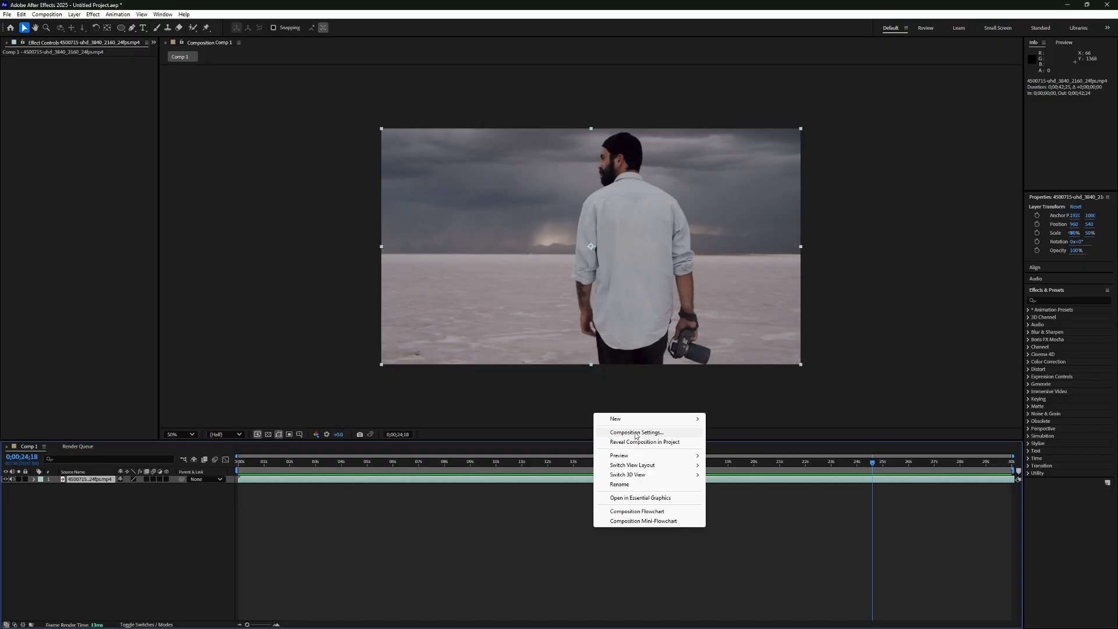
In Composition Settings, replace the 30-second duration with 0;01;30;00
{"action": "left_click", "coordinate": [636, 432]}
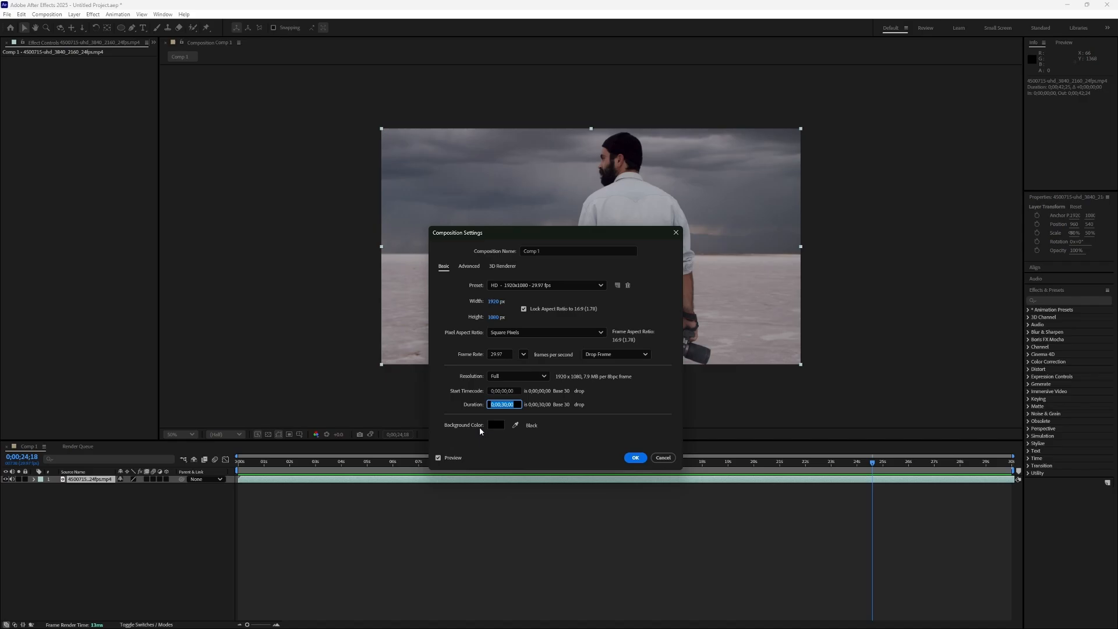
{"action": "left_click", "coordinate": [507, 404]}
{"action": "type", "text": "1"}
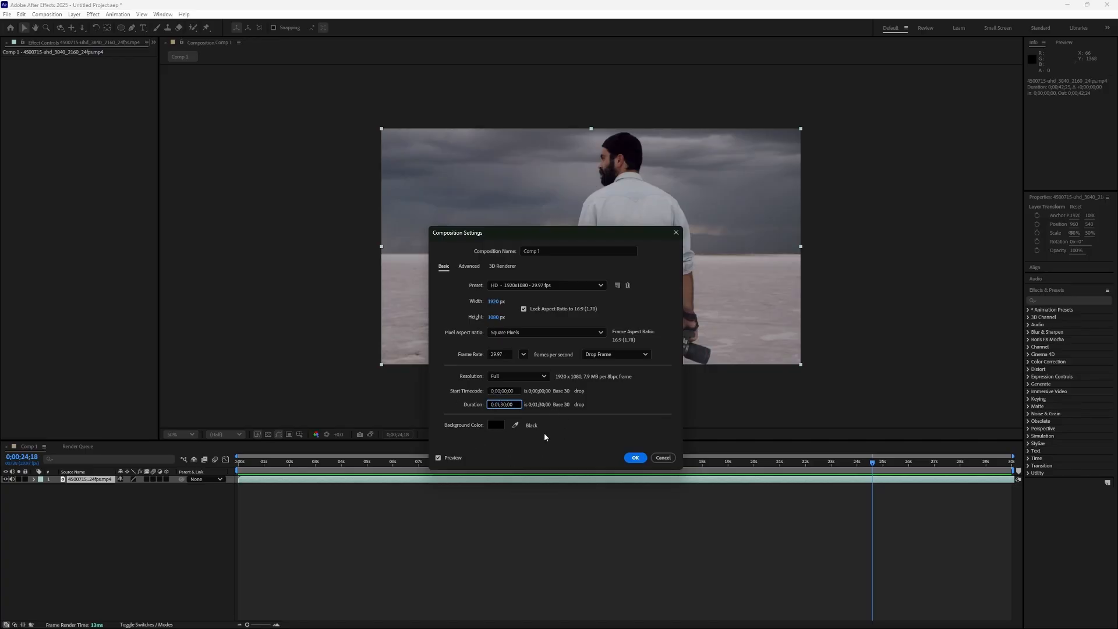
{"action": "triple_click", "coordinate": [503, 404]}
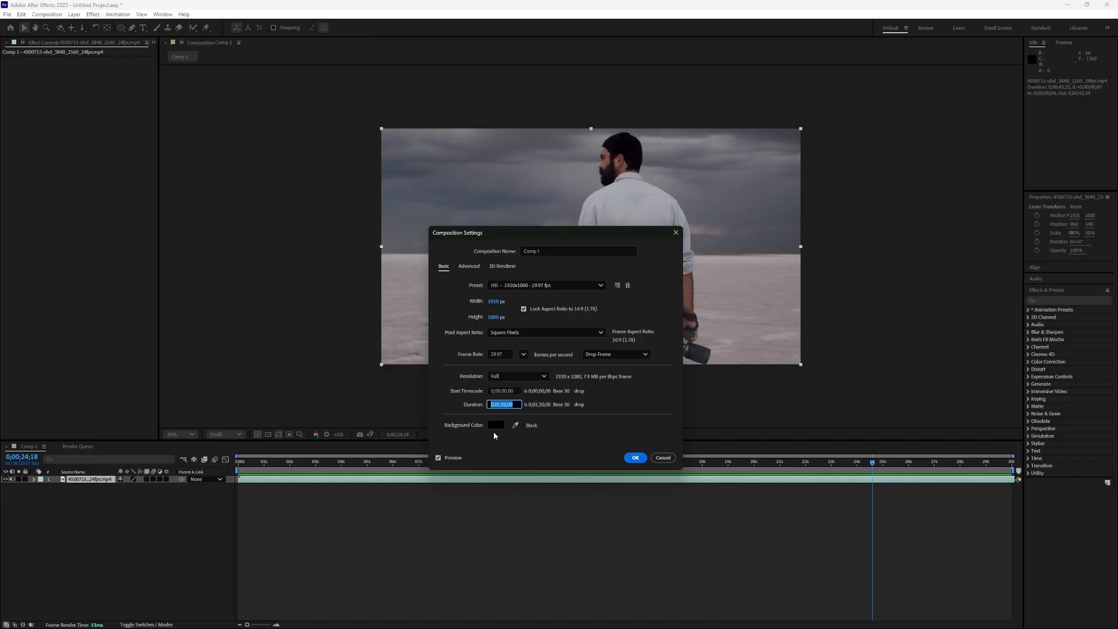
{"action": "mouse_move", "coordinate": [634, 456]}
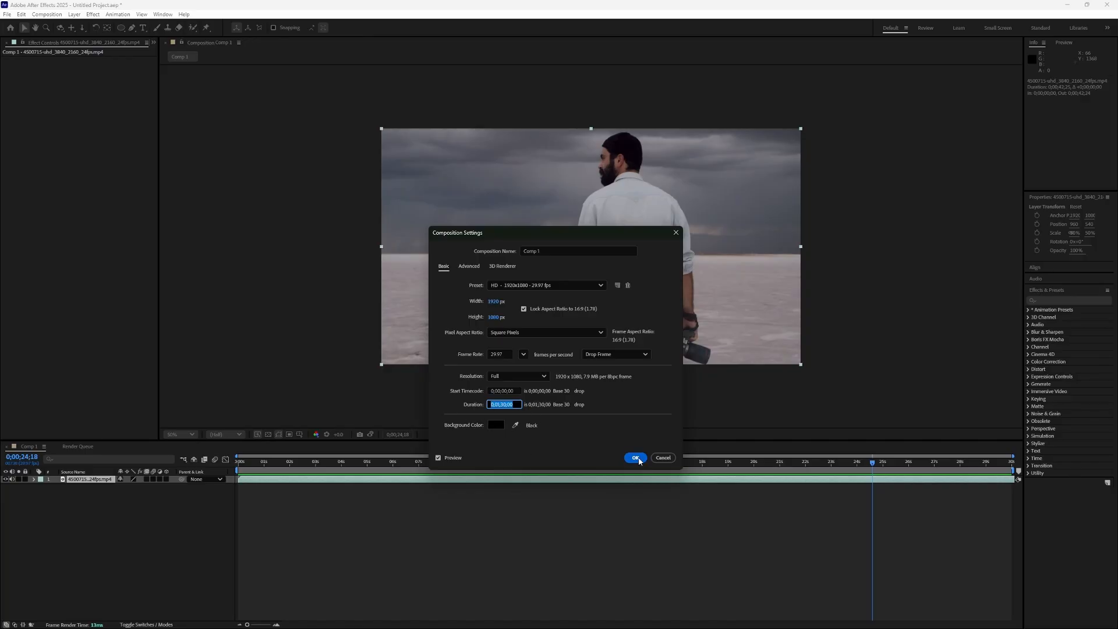
Confirm Composition Settings so the timeline extends past the clip's end
{"action": "left_click", "coordinate": [633, 457]}
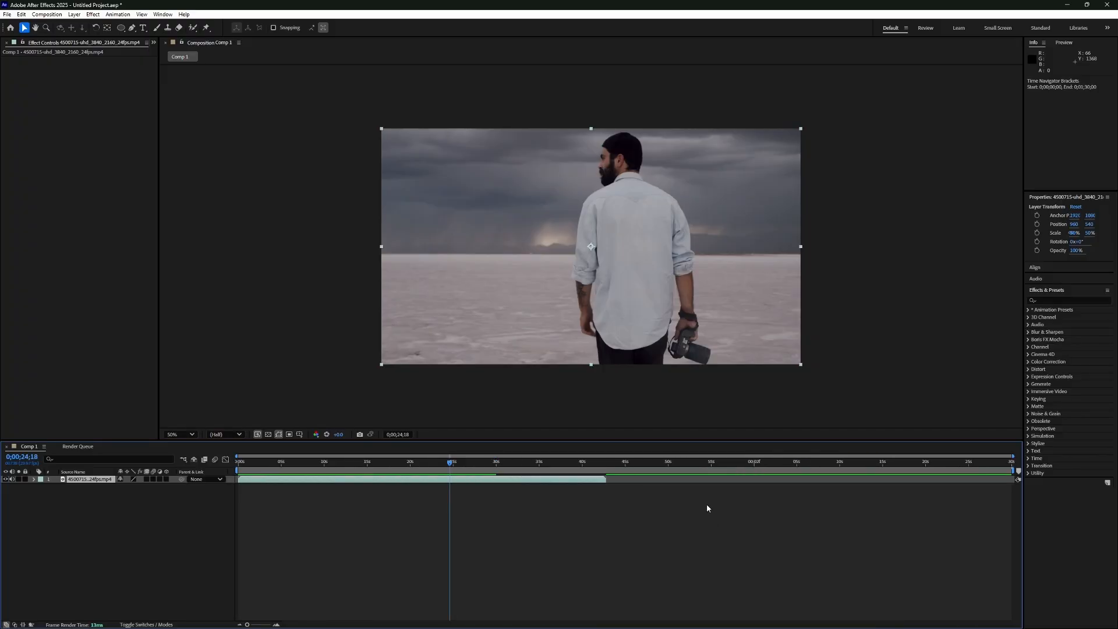
{"action": "mouse_move", "coordinate": [594, 517]}
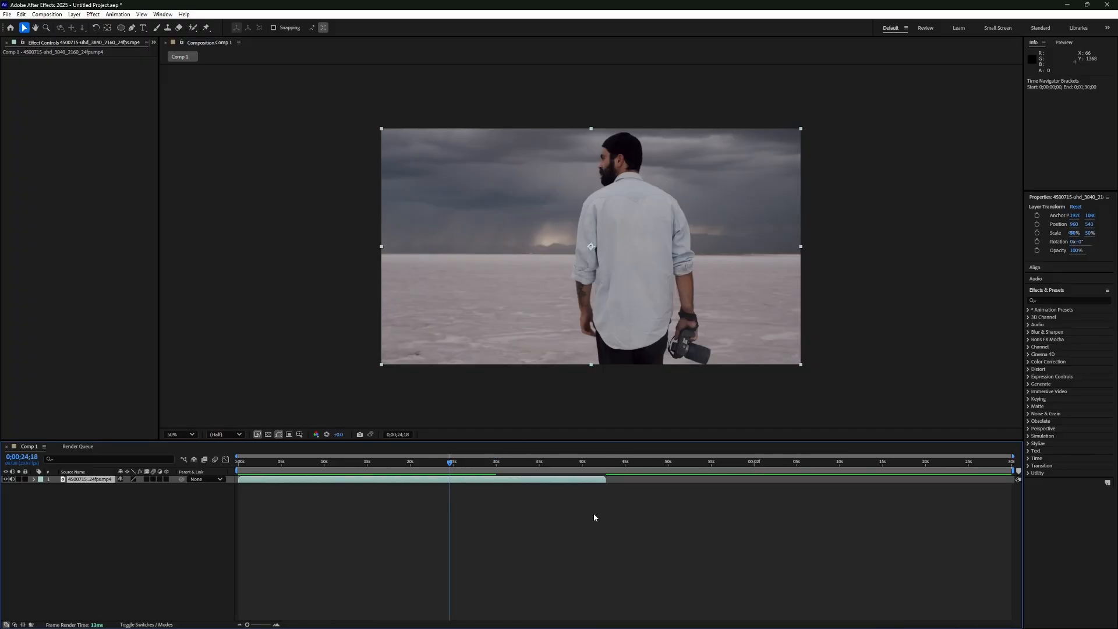
{"action": "mouse_move", "coordinate": [503, 491]}
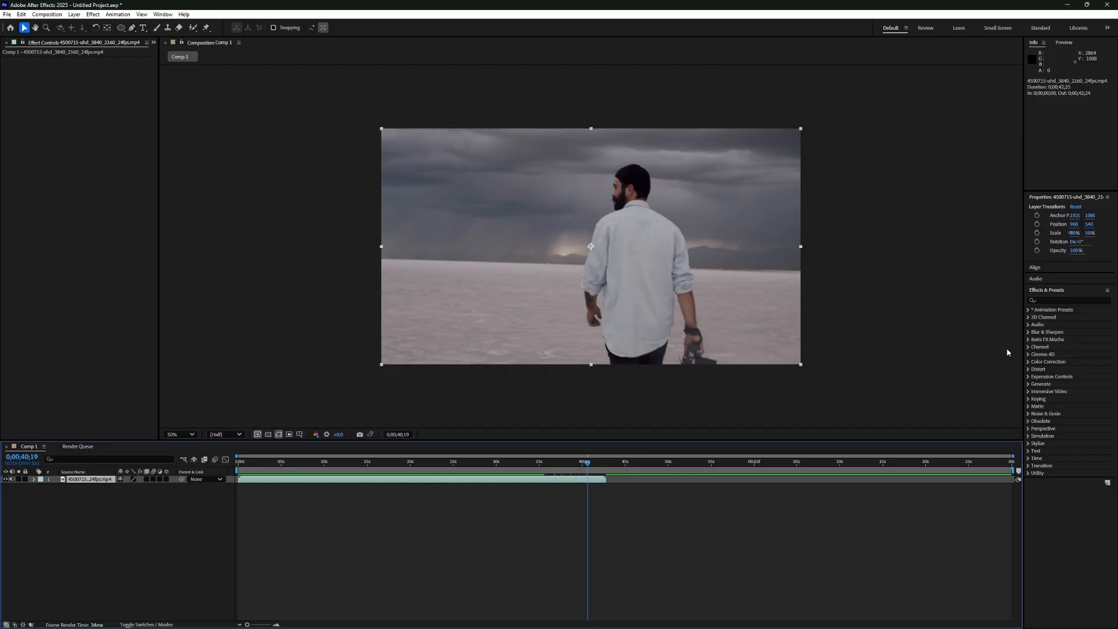
{"action": "mouse_move", "coordinate": [1028, 87]}
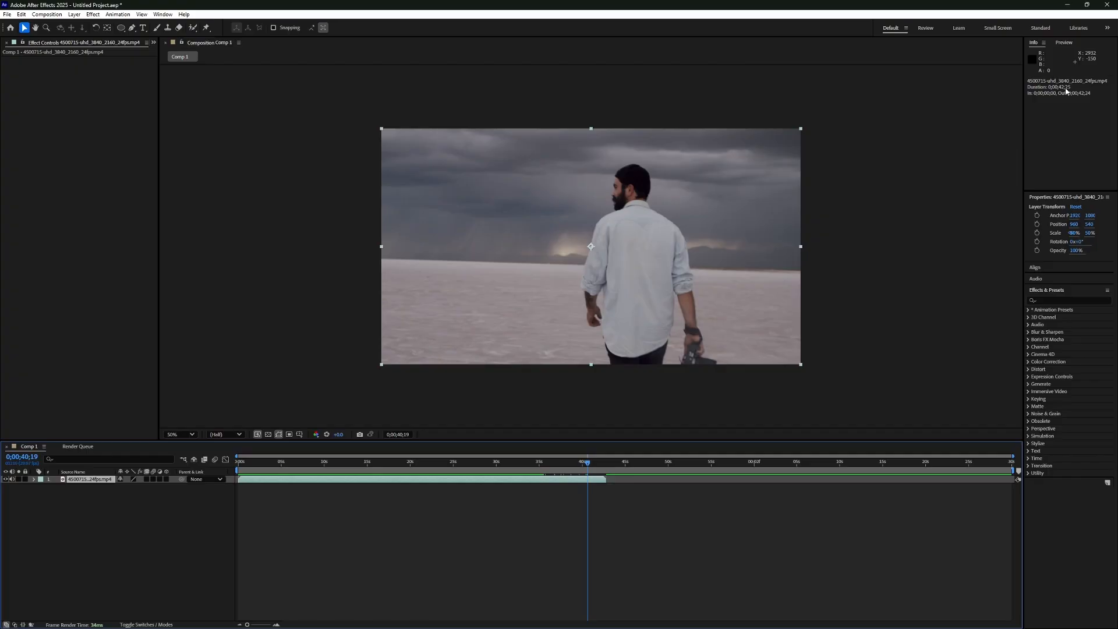
{"action": "mouse_move", "coordinate": [636, 360]}
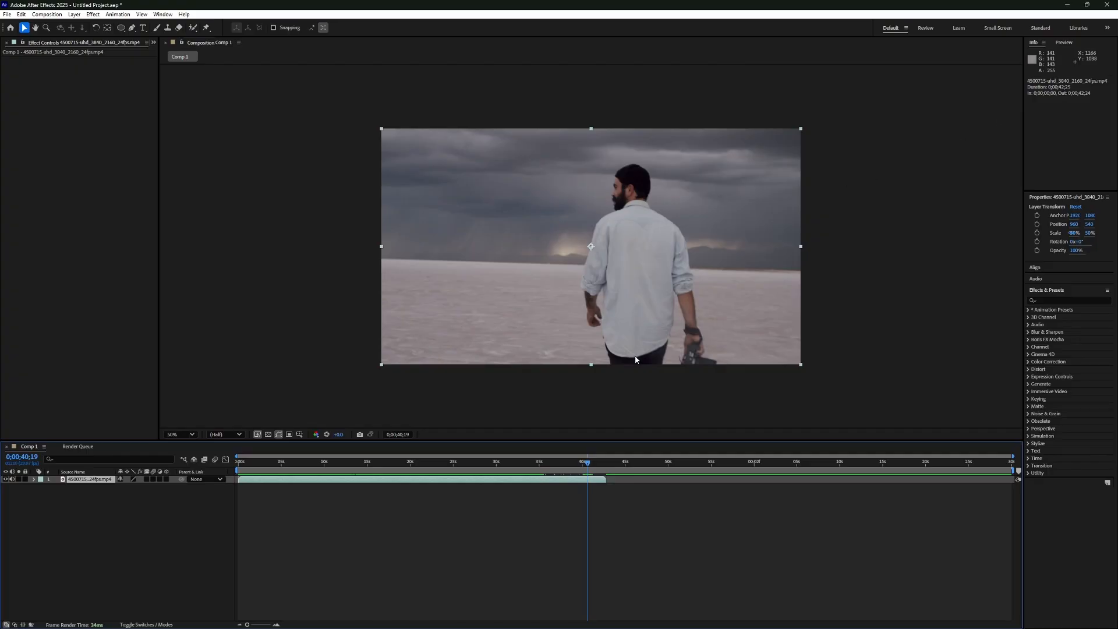
{"action": "mouse_move", "coordinate": [521, 462]}
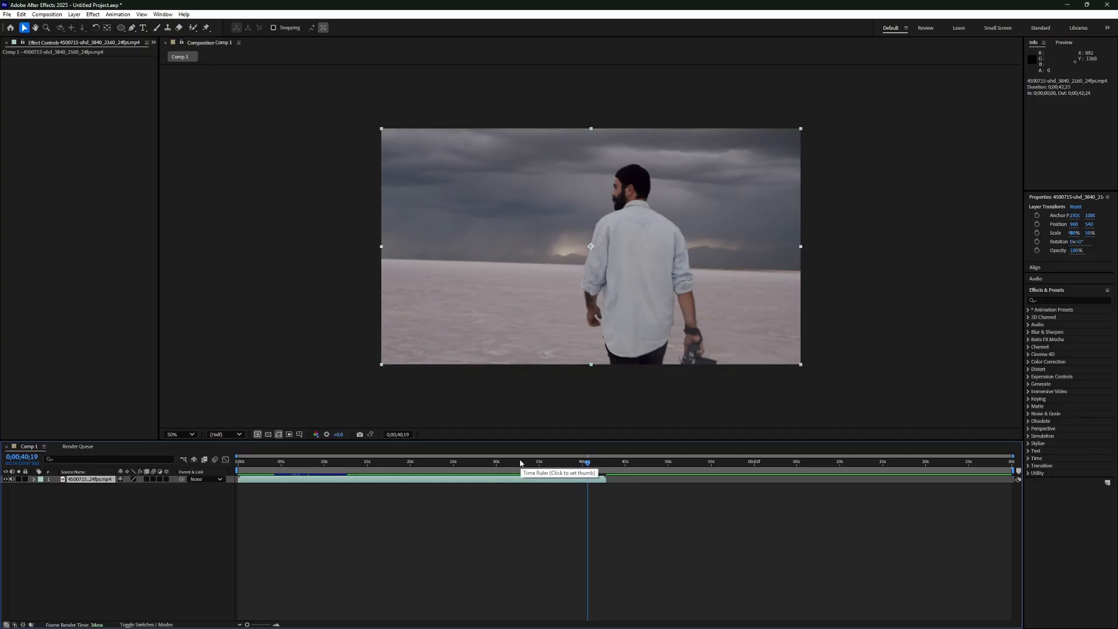
{"action": "mouse_move", "coordinate": [518, 464]}
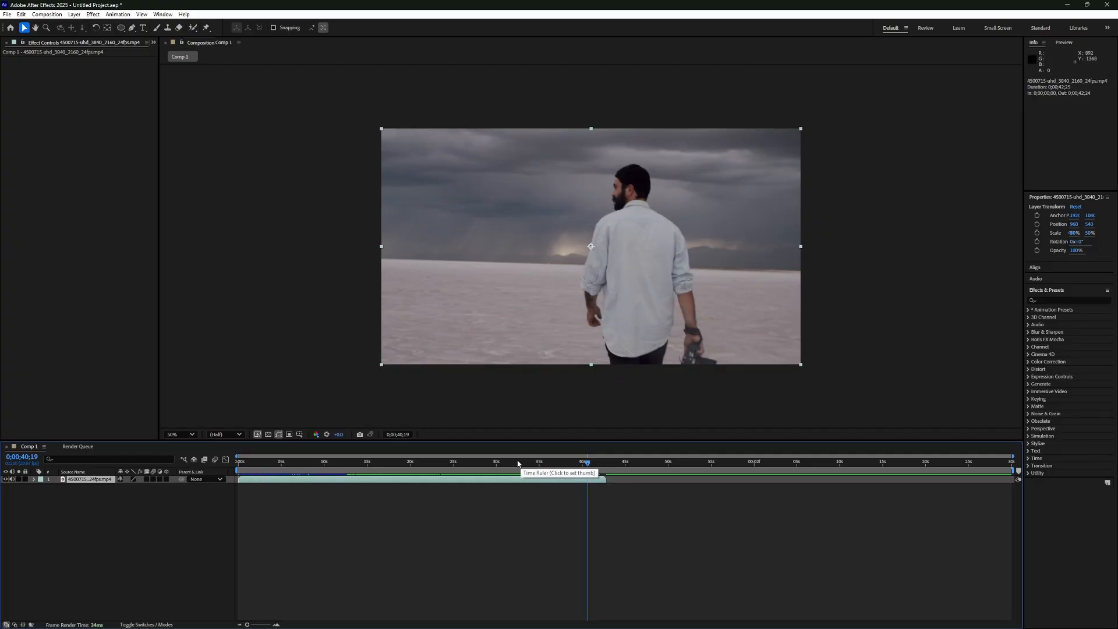